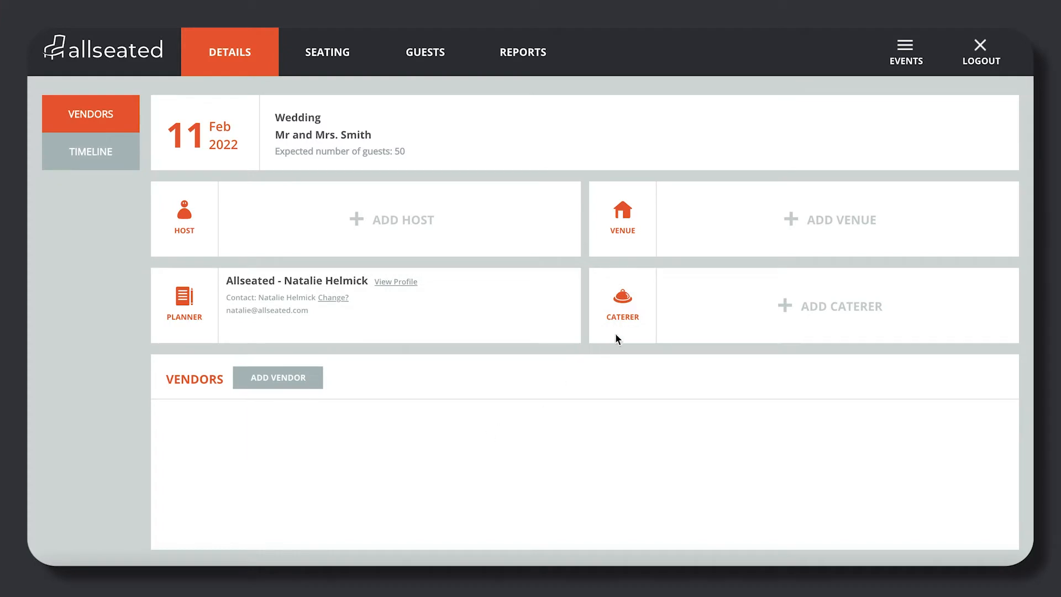
- Search venues for 'Smith', then add a new hall from the Halls list
click(841, 219)
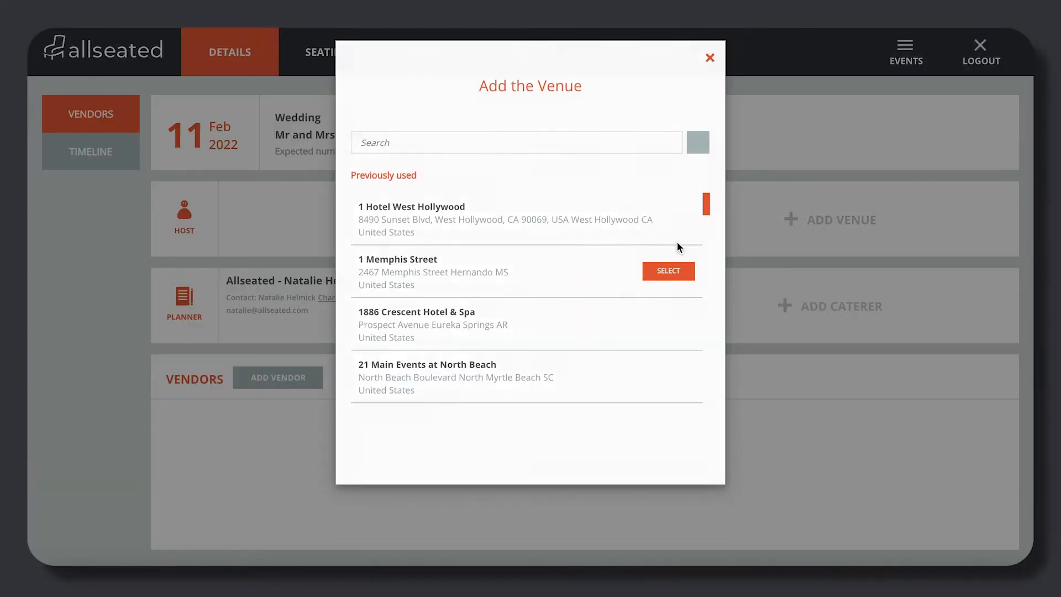
click(516, 142)
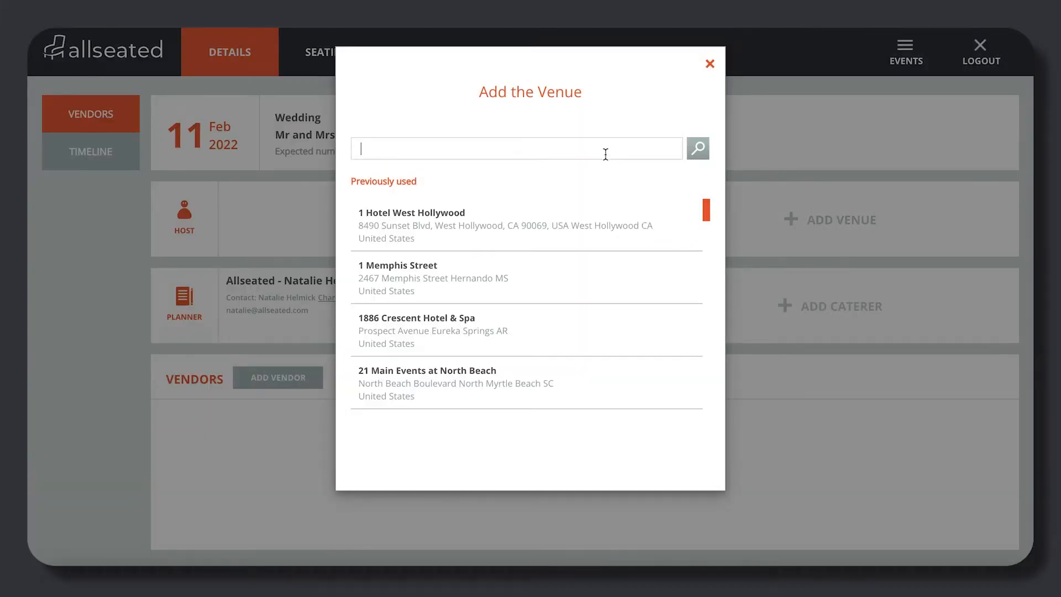
text(Smith)
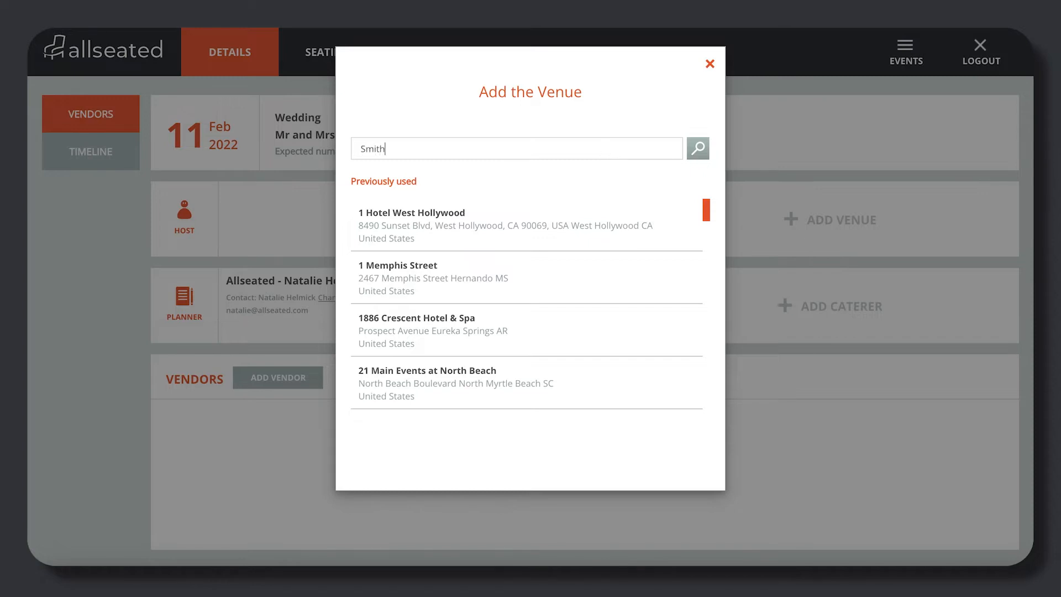
click(697, 148)
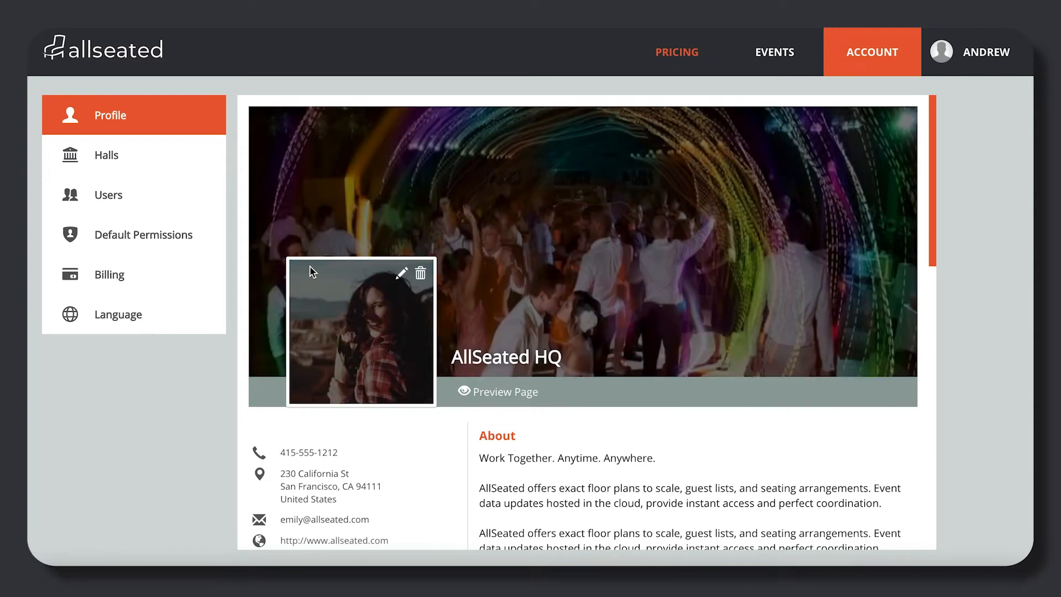
click(106, 155)
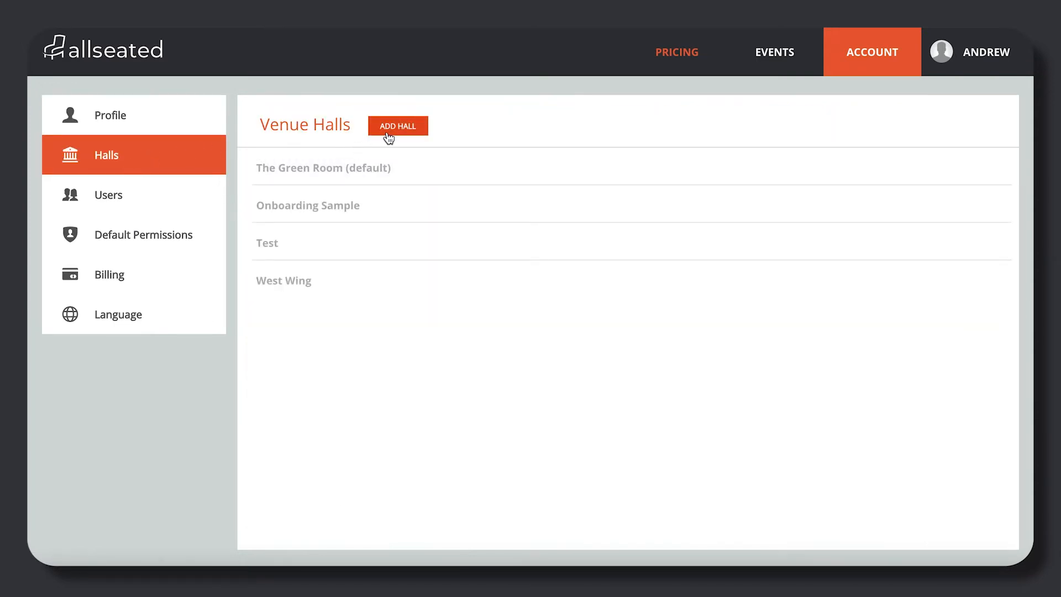
click(398, 126)
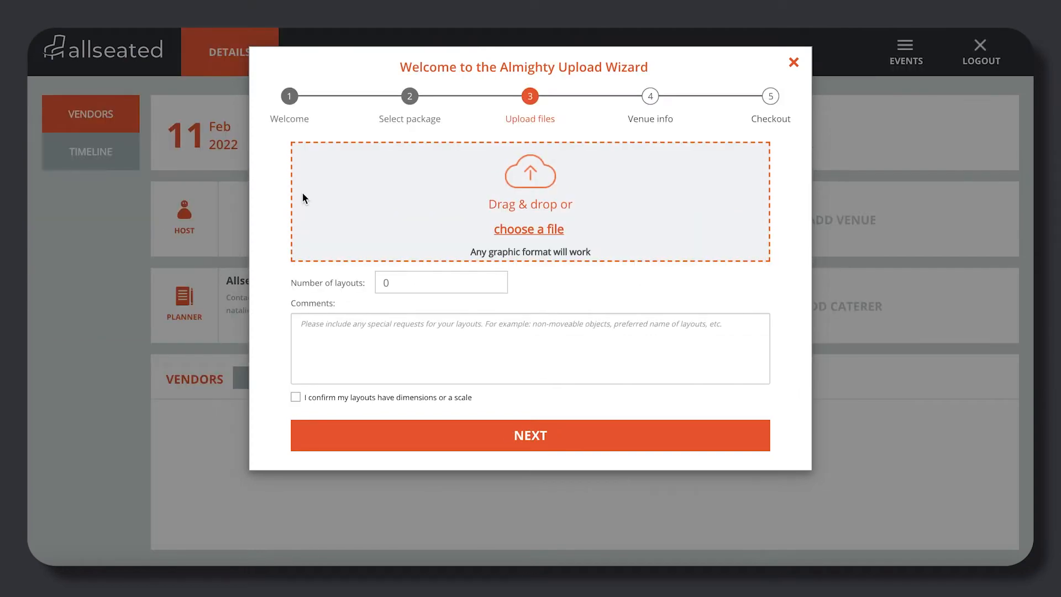
mouse_move(496, 235)
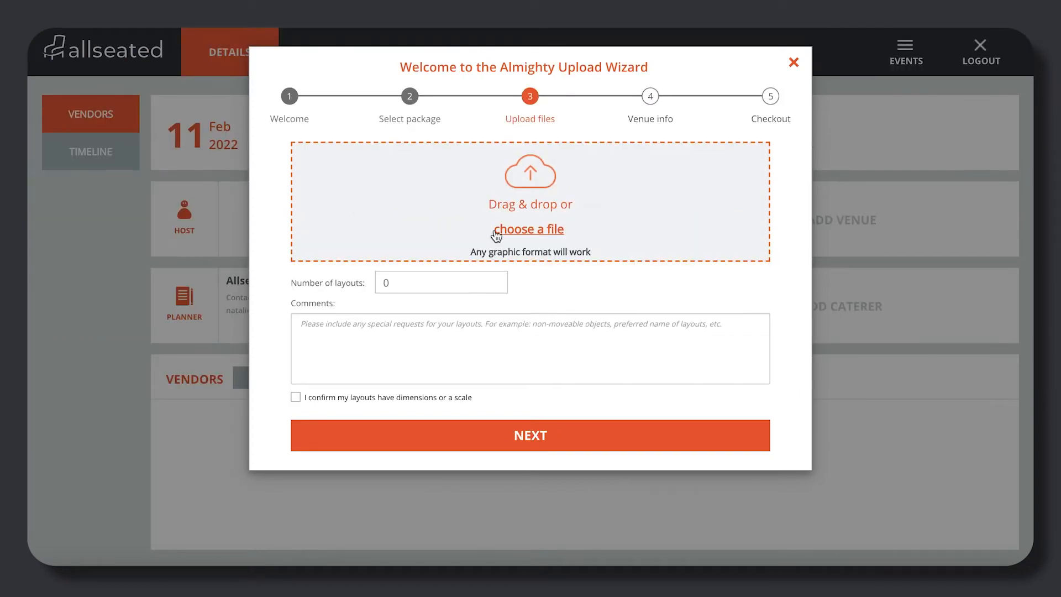
- Upload the Ballroom C floor plan image from the Desktop folder
click(530, 229)
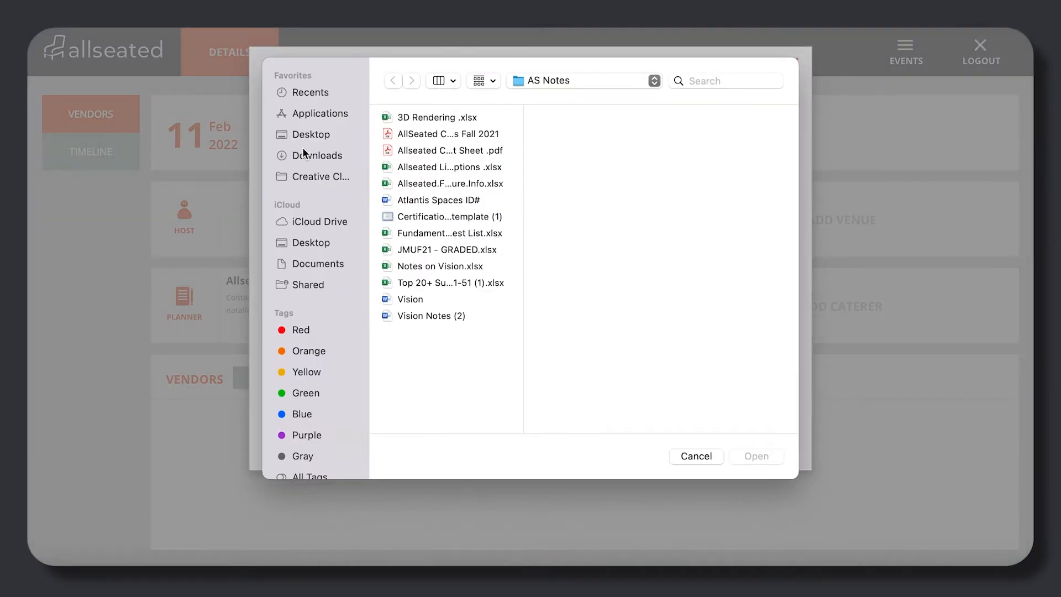
click(311, 134)
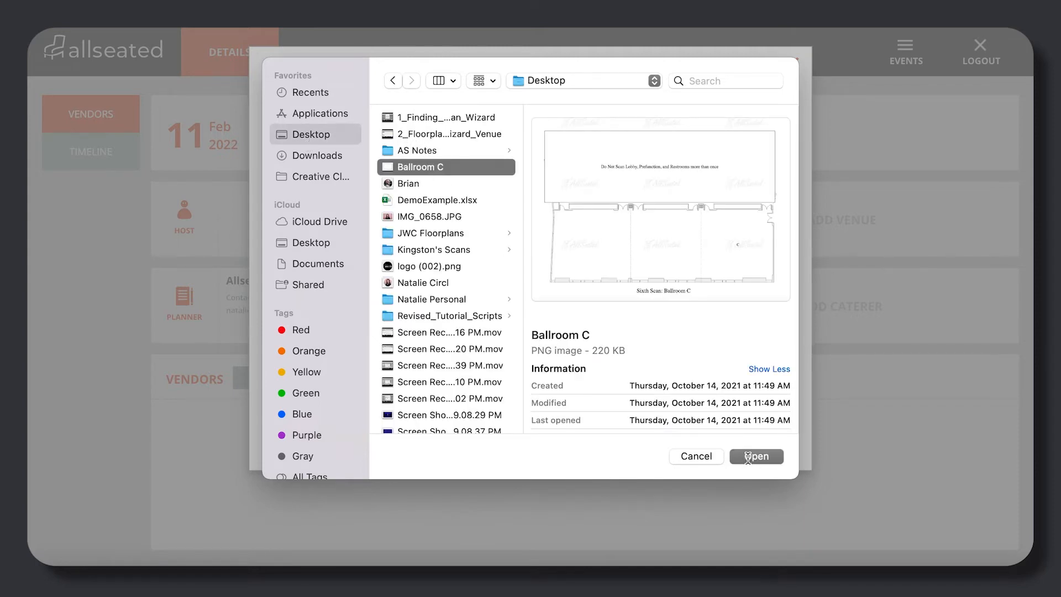
click(756, 456)
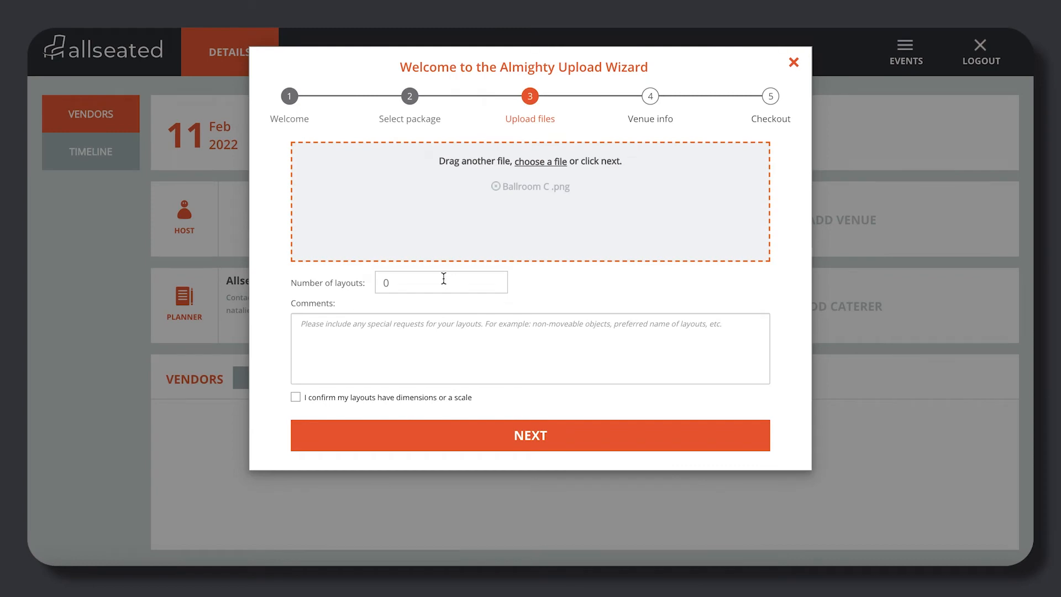
- Enter 1 layout, comment 'Please add all areas labeled under one floorplan.', and confirm dimensions
text(1)
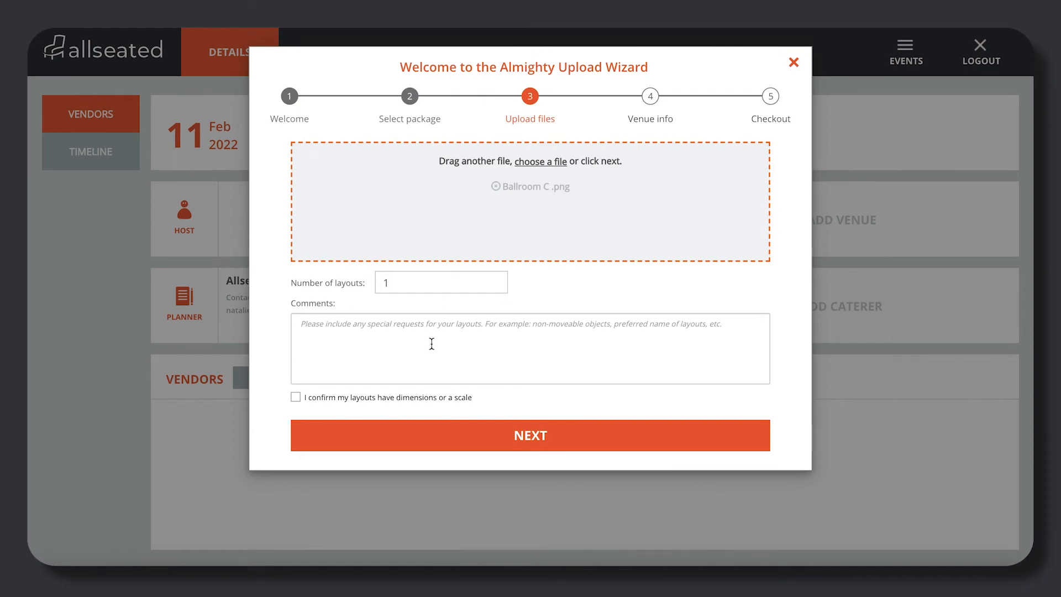
text(P)
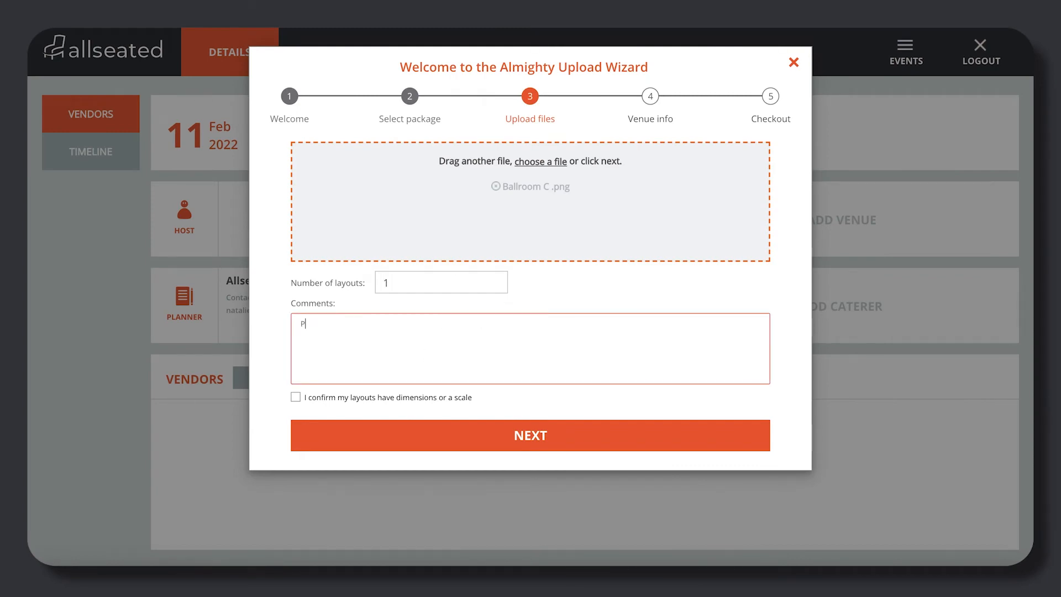
text(lease add)
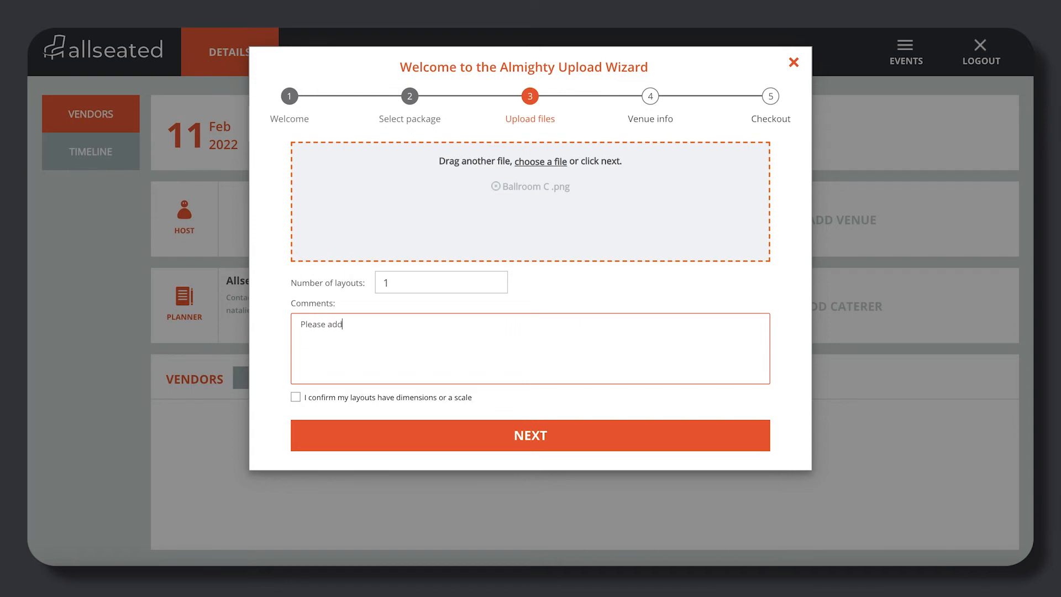
text(all areas)
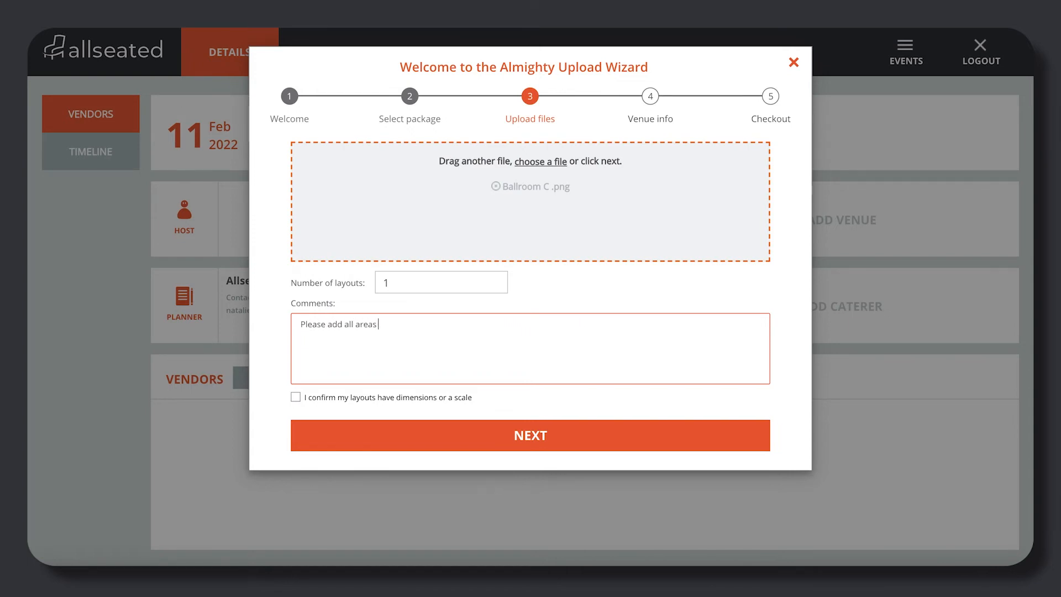
text(labeled un)
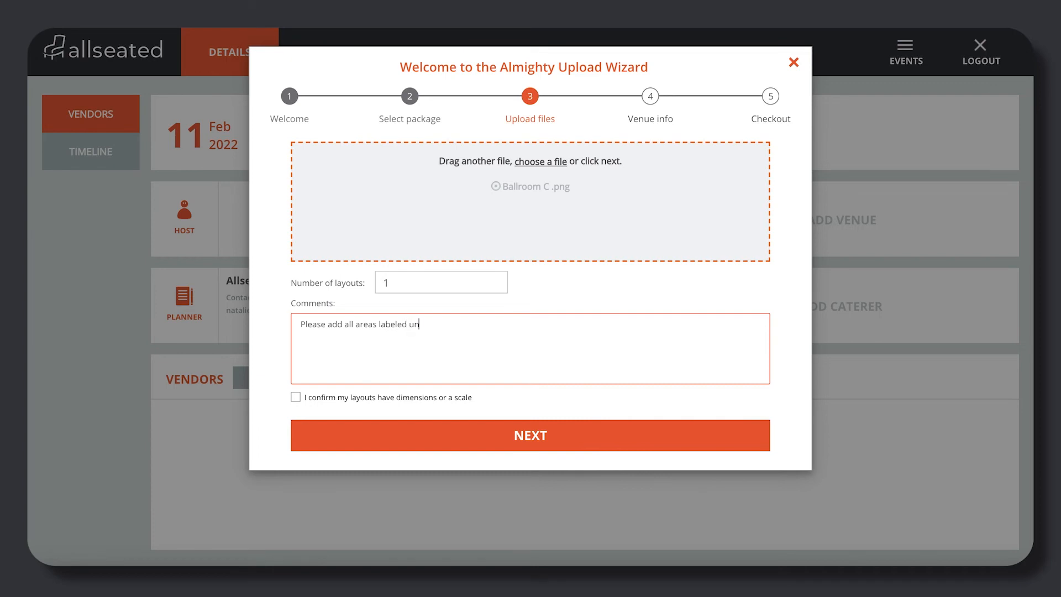
text(der one floo)
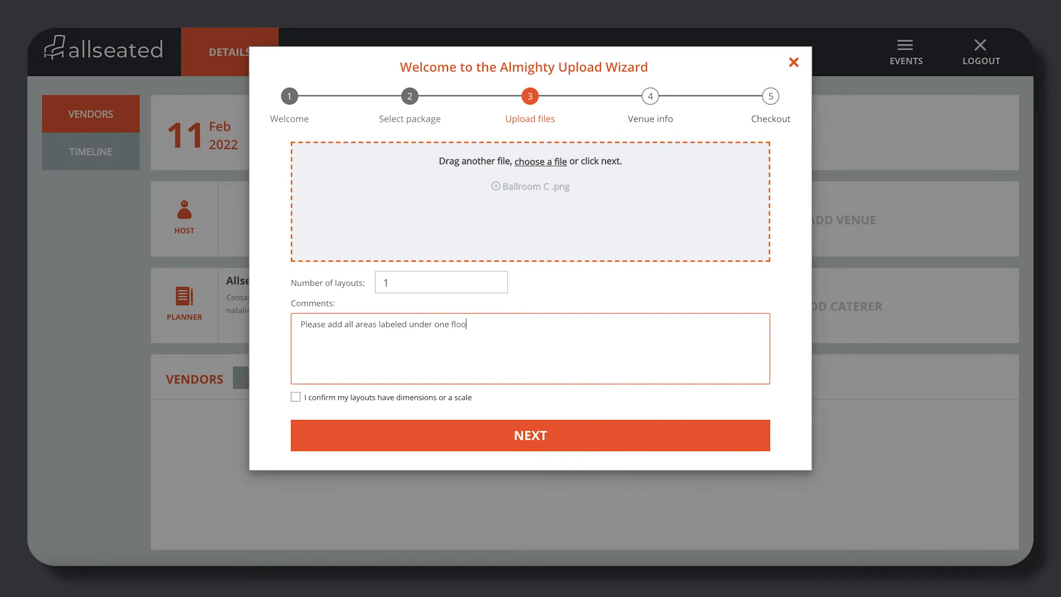
text(rplan.)
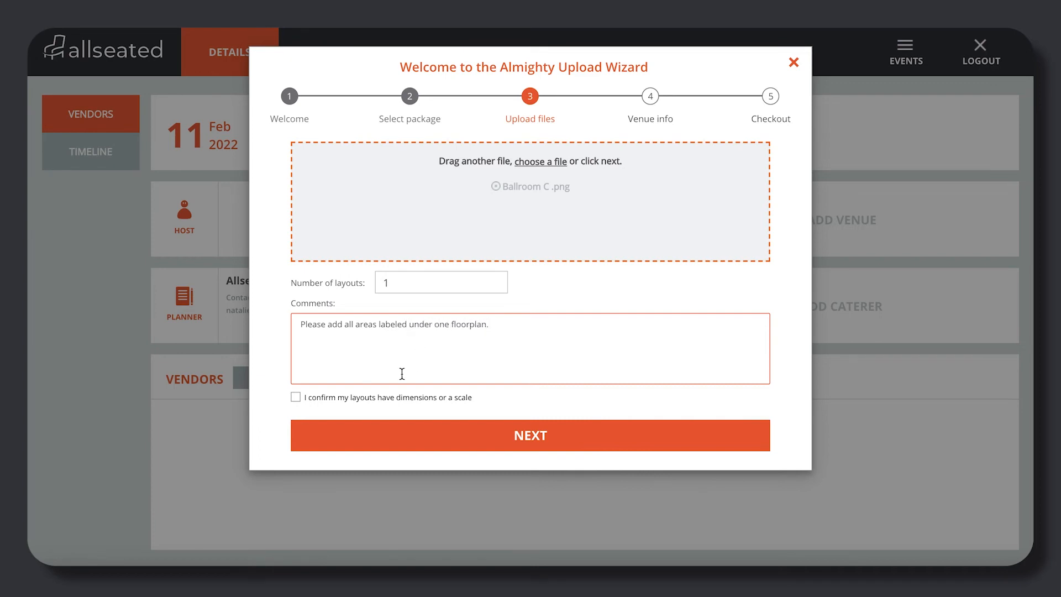
click(296, 398)
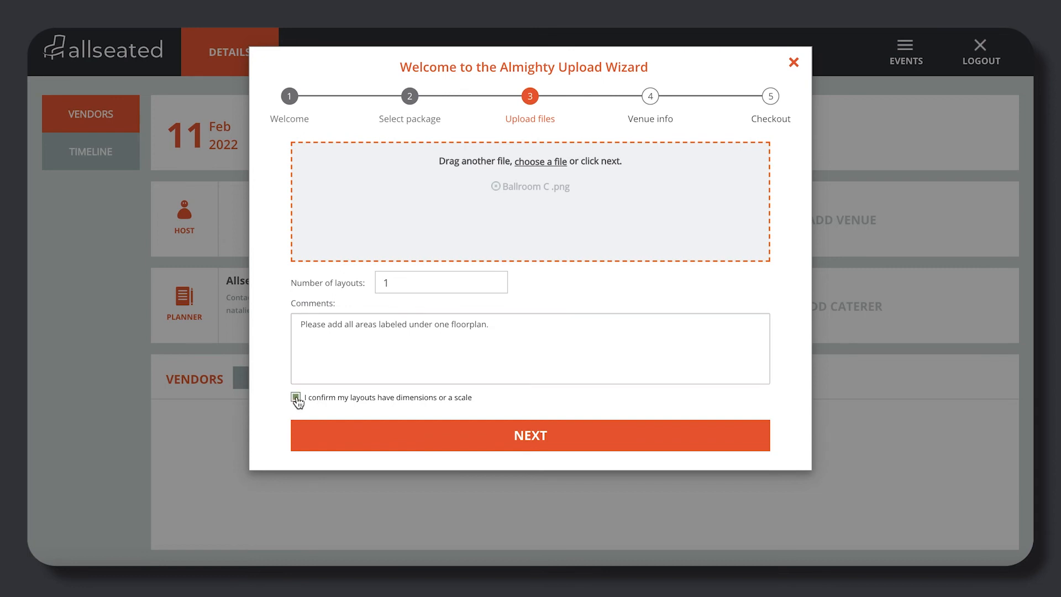
click(296, 397)
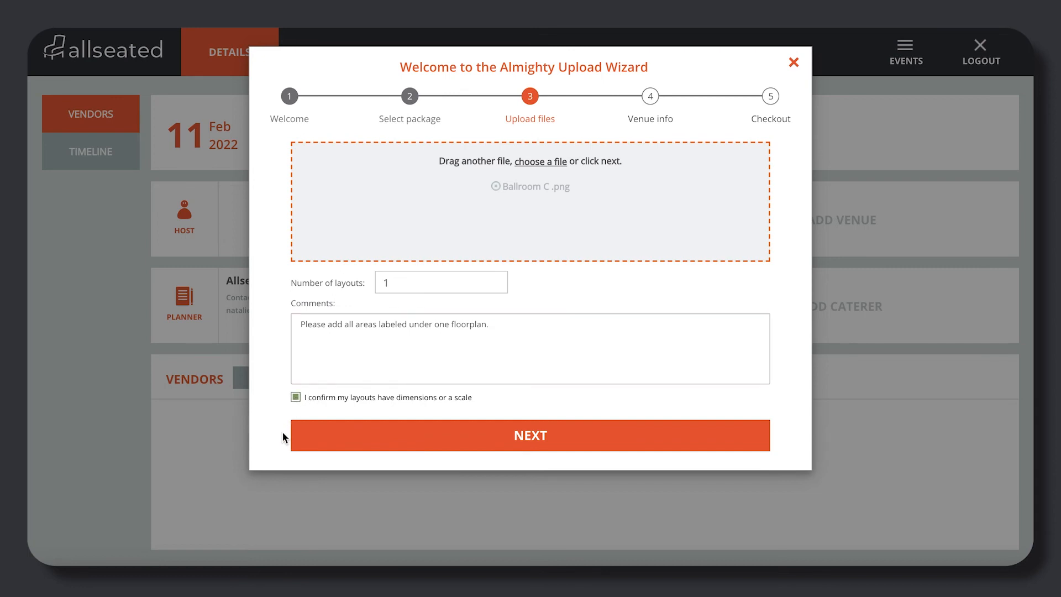